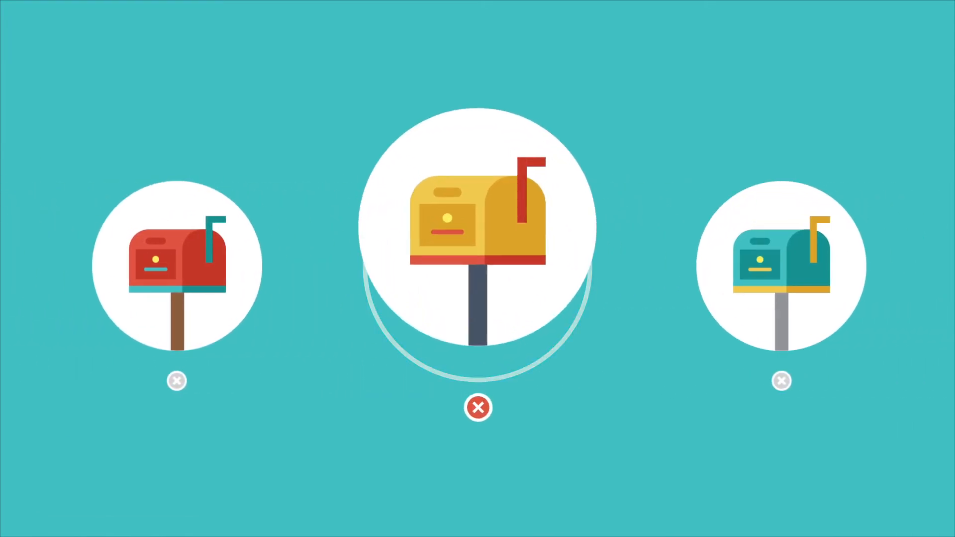
{"action": "left_click", "coordinate": [478, 408]}
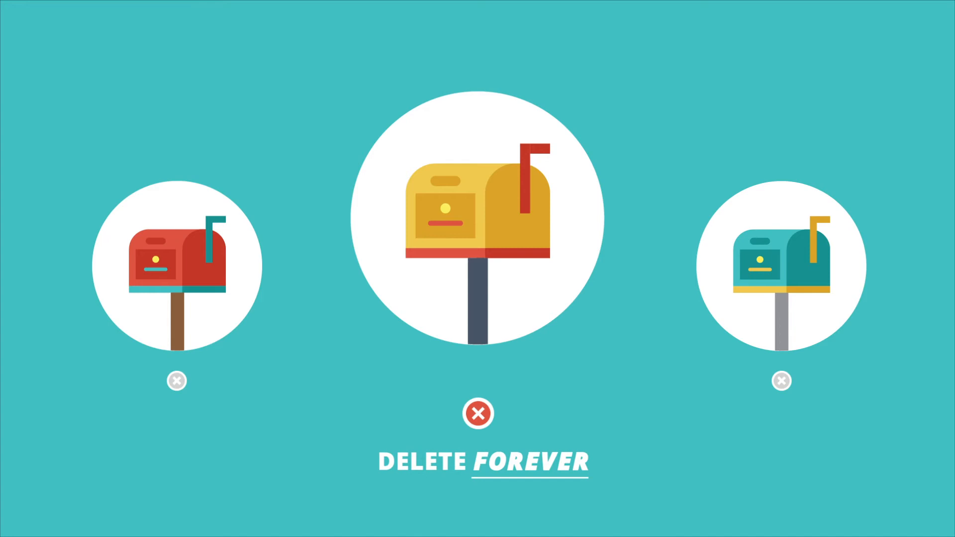